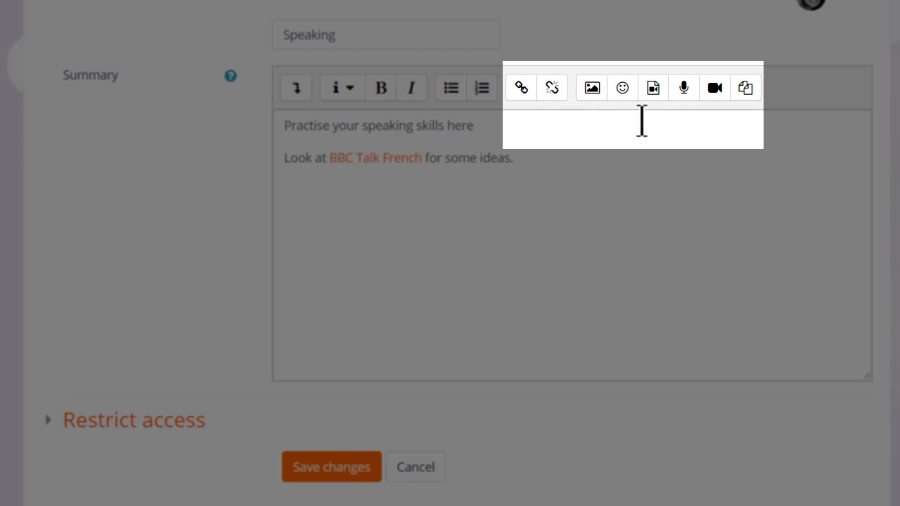
mouse_move(668, 110)
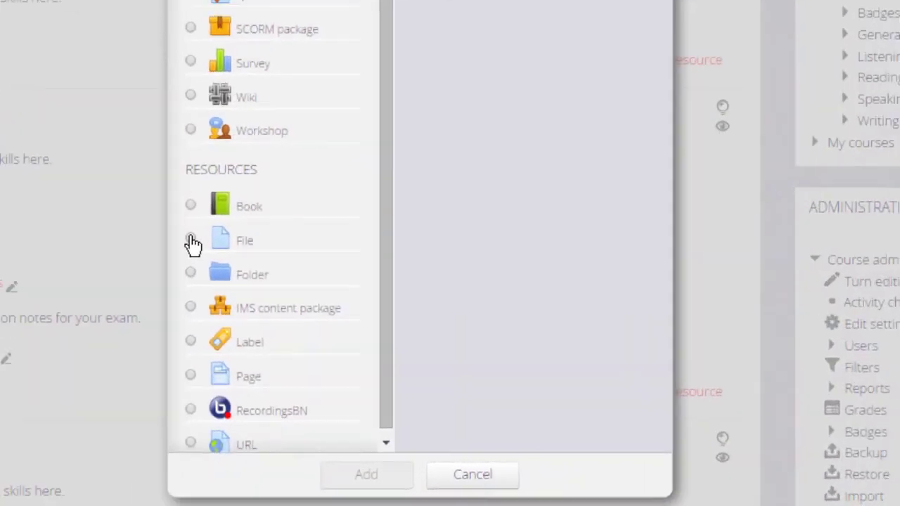
Add a File resource to the Listening section and reach the Select files area
left_click(191, 239)
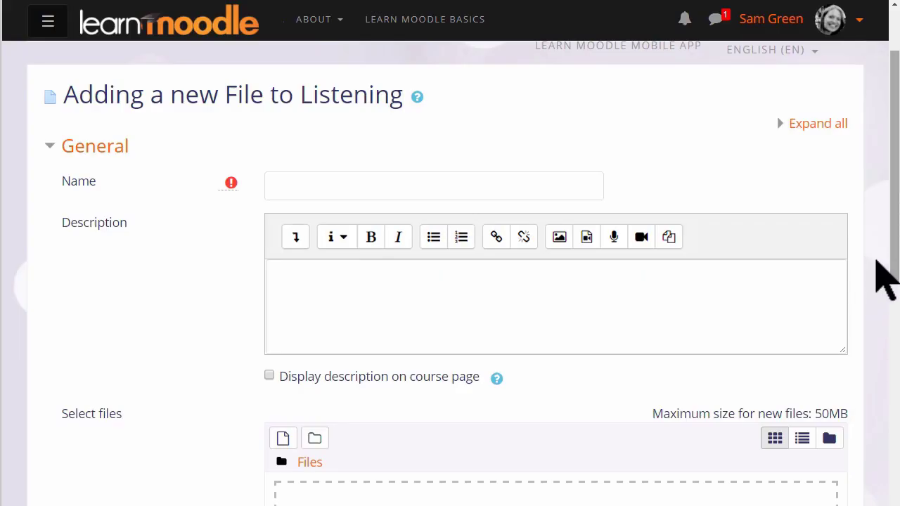
scroll("down", 3)
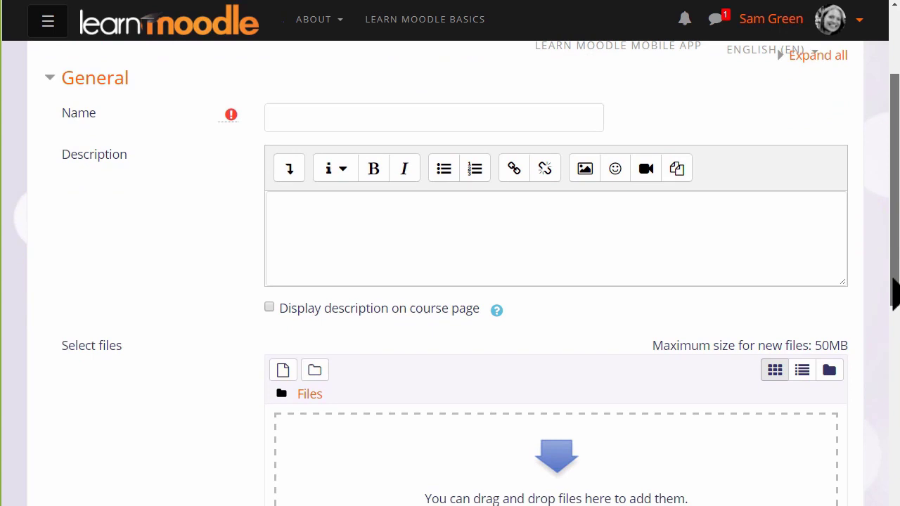
scroll("down", 3)
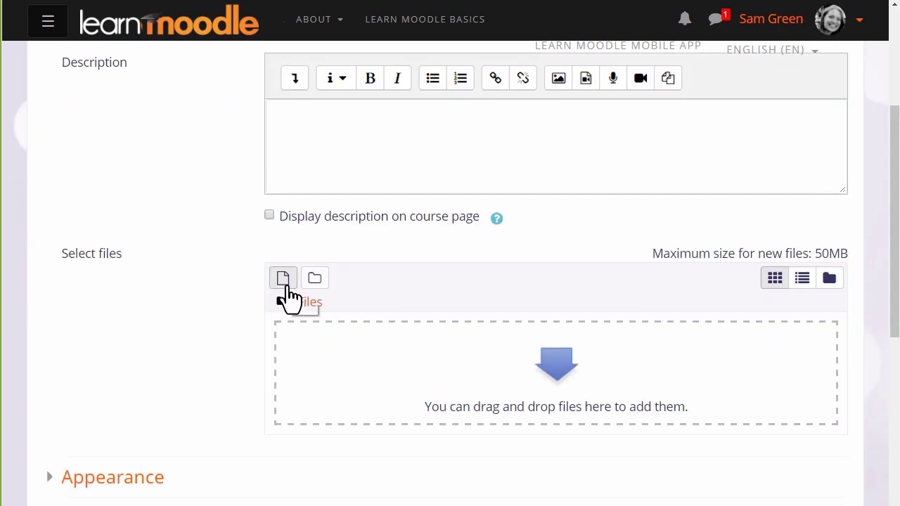
Launch the File picker from the Add file icon above the Files drop area
left_click(281, 277)
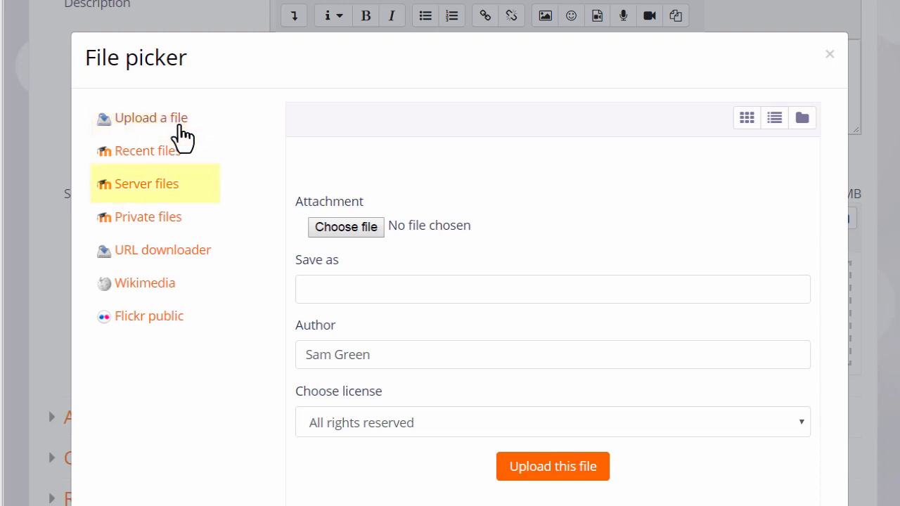
Browse Server files, listing the Basic French Course files and Lecture notes folders
left_click(147, 183)
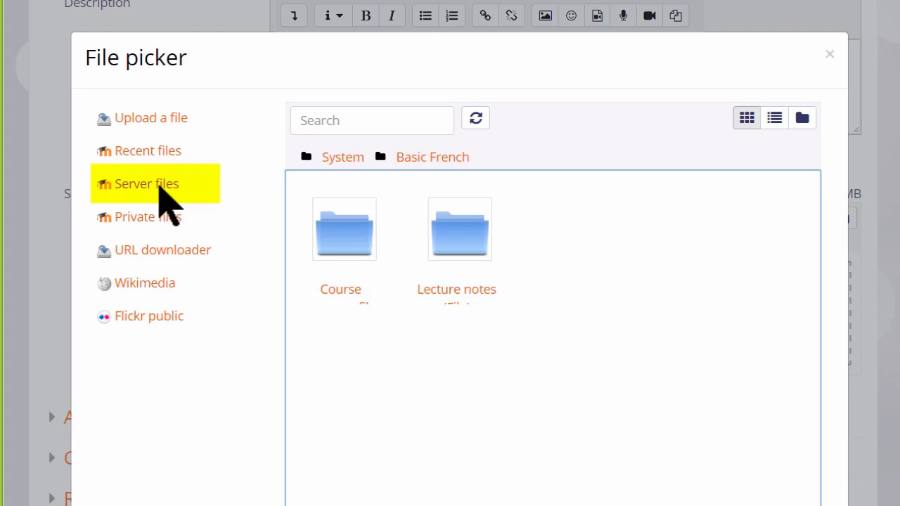
mouse_move(163, 194)
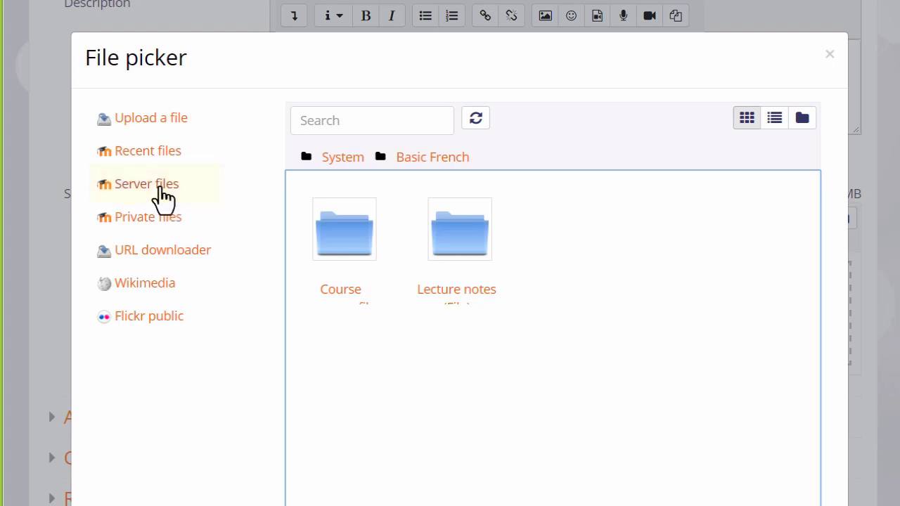
List Private files: lecture notes, vocabulary list, photo and backup files
left_click(148, 150)
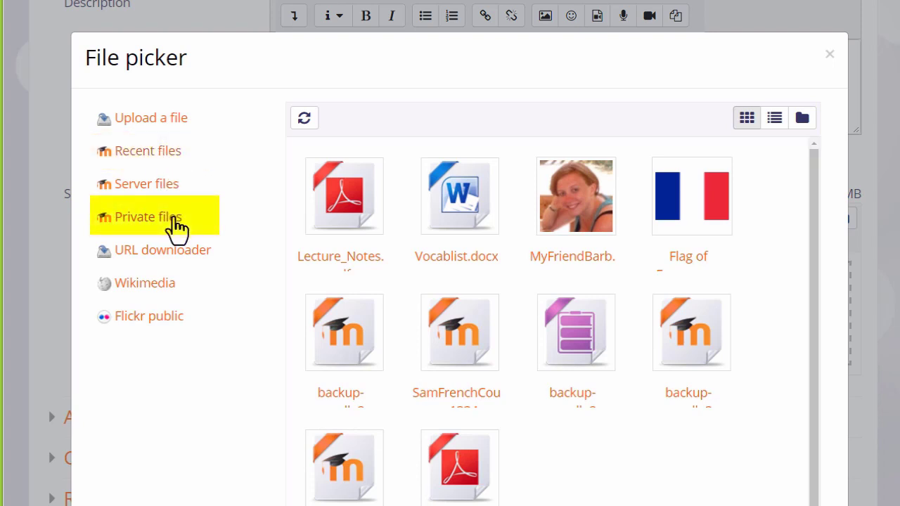
View Private files with folders, then switch to the URL downloader repository
left_click(147, 216)
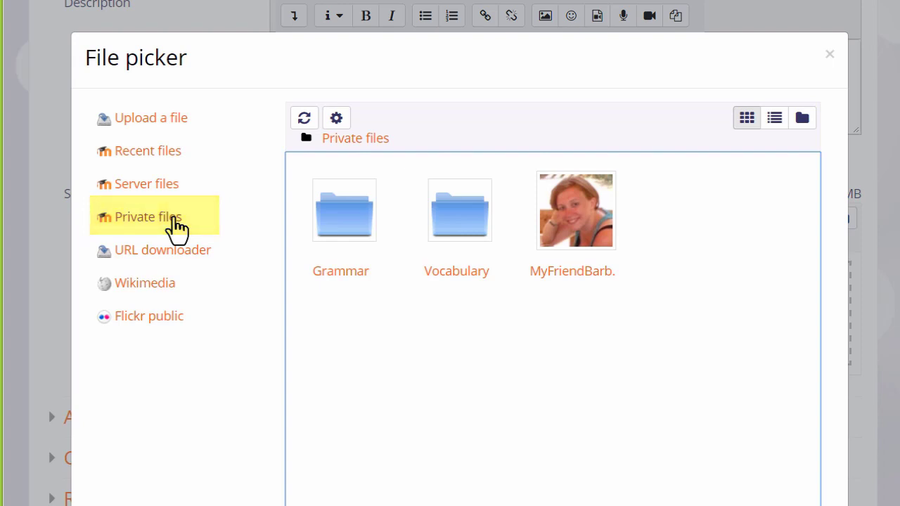
left_click(163, 251)
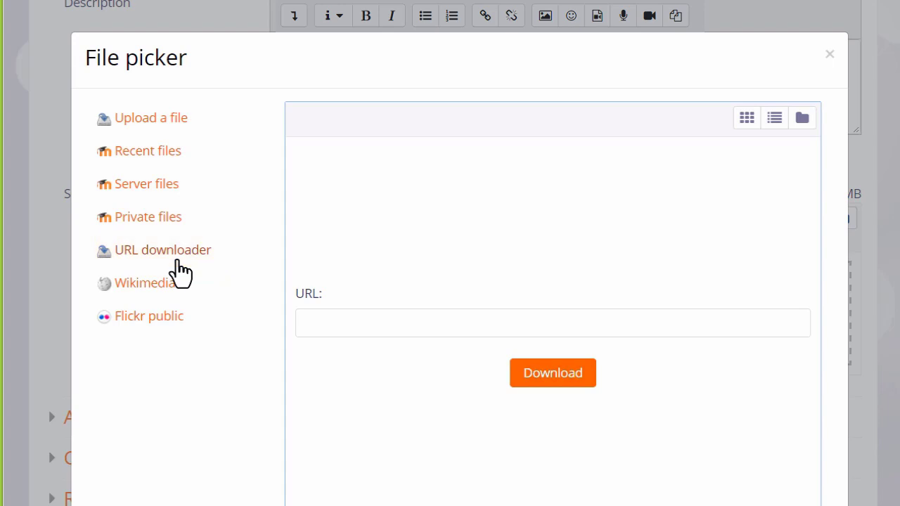
mouse_move(171, 291)
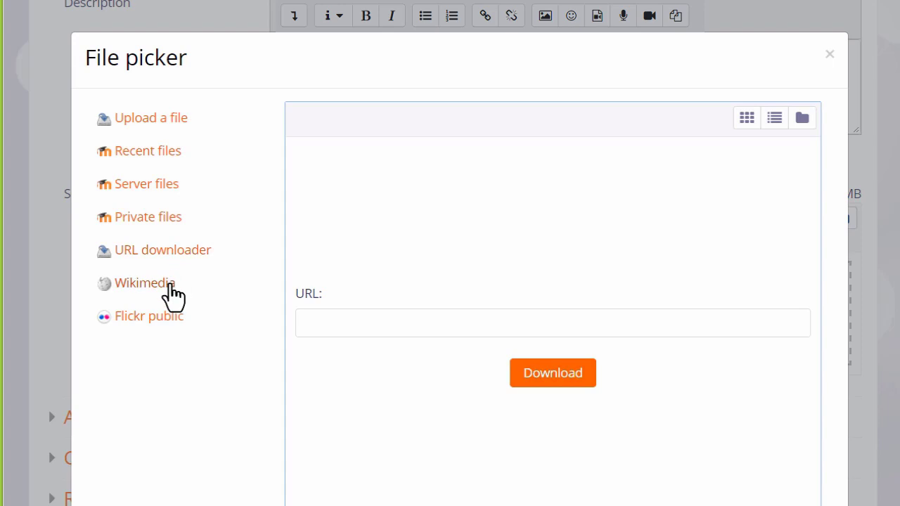
Search the Wikimedia repository for 'cat' images and submit the search
left_click(144, 282)
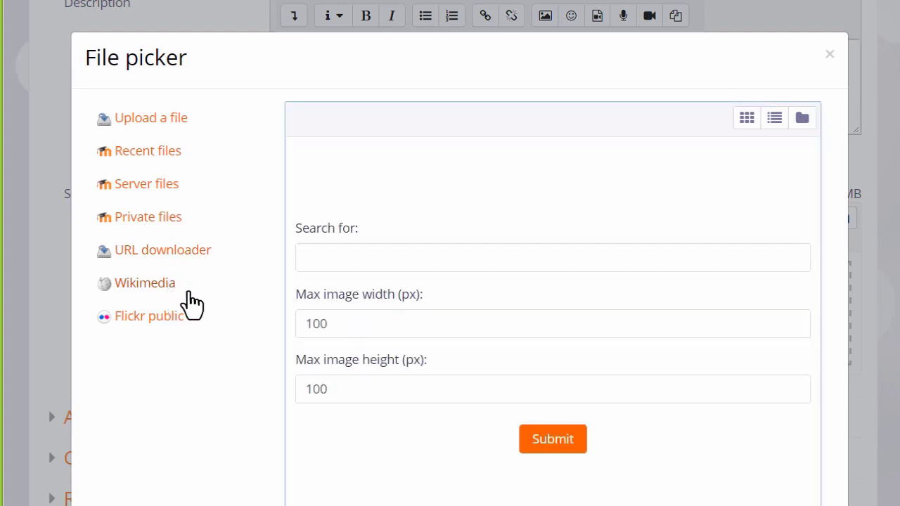
type("ca")
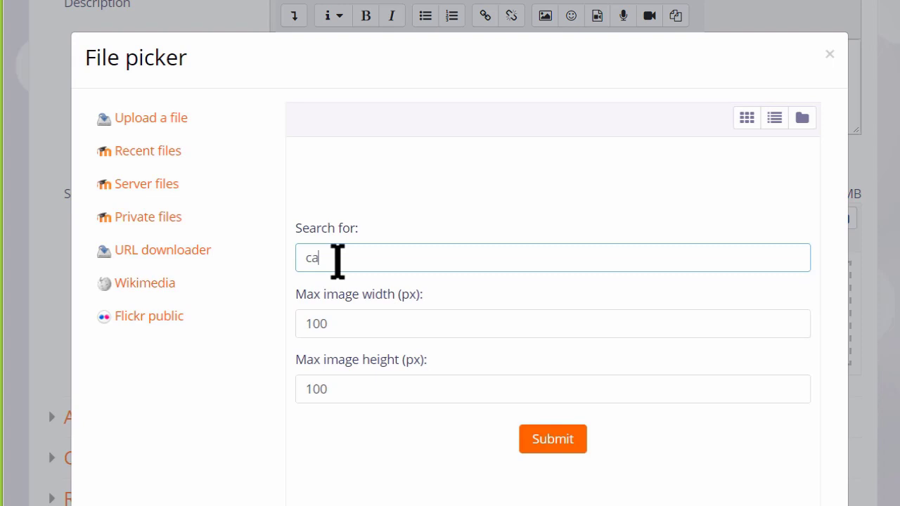
left_click(551, 439)
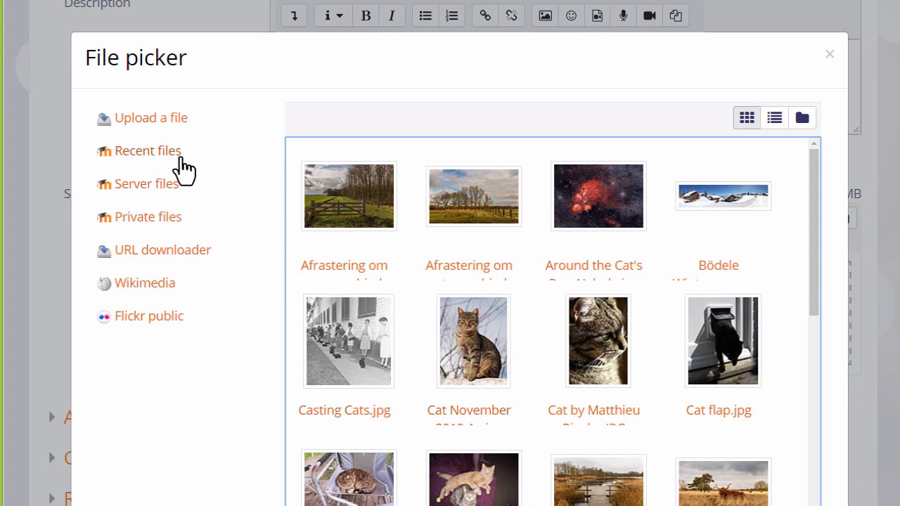
Return to Private files, view them with details, then as icon thumbnails
left_click(802, 118)
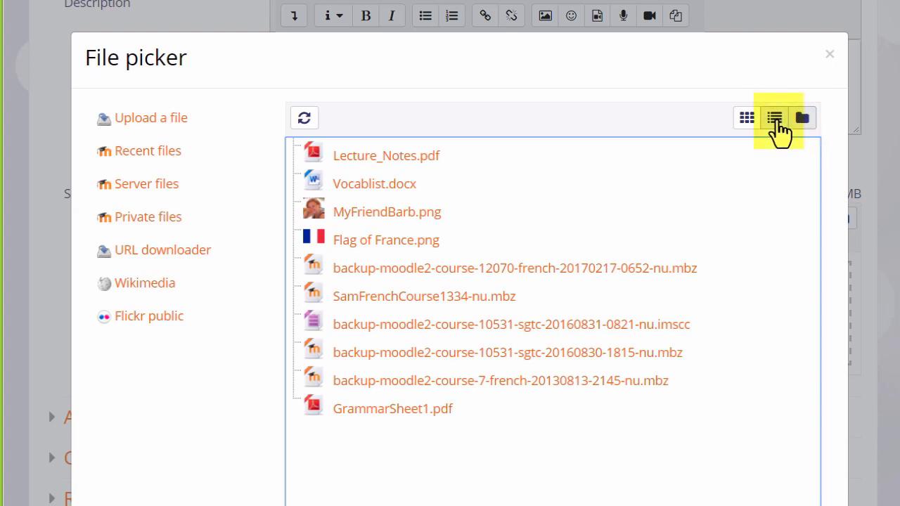
left_click(773, 118)
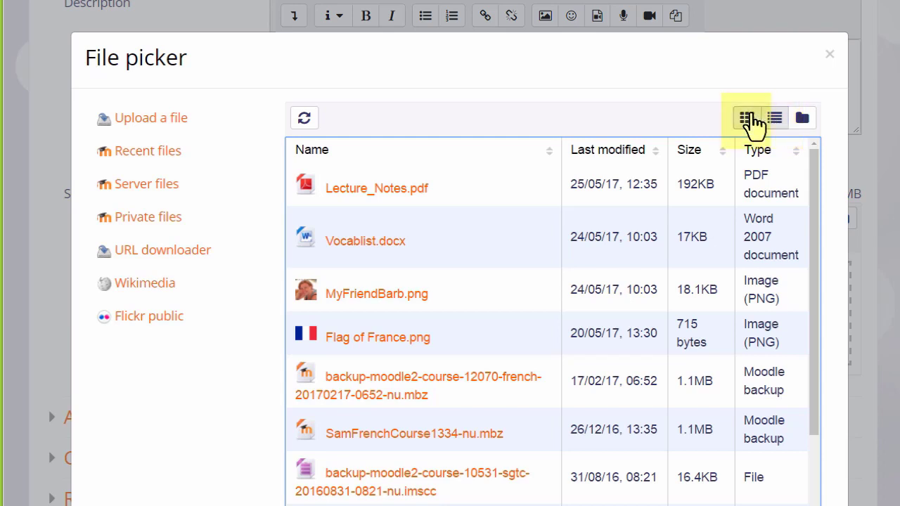
left_click(746, 119)
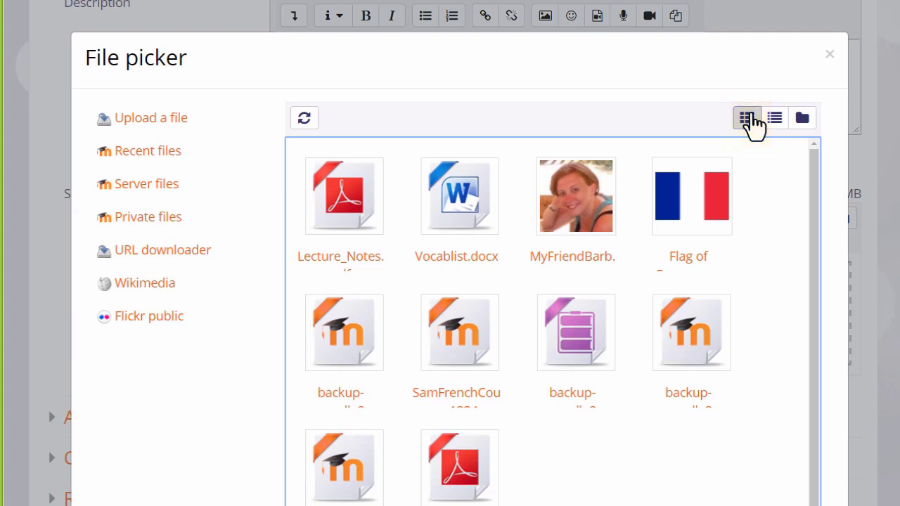
left_click(343, 208)
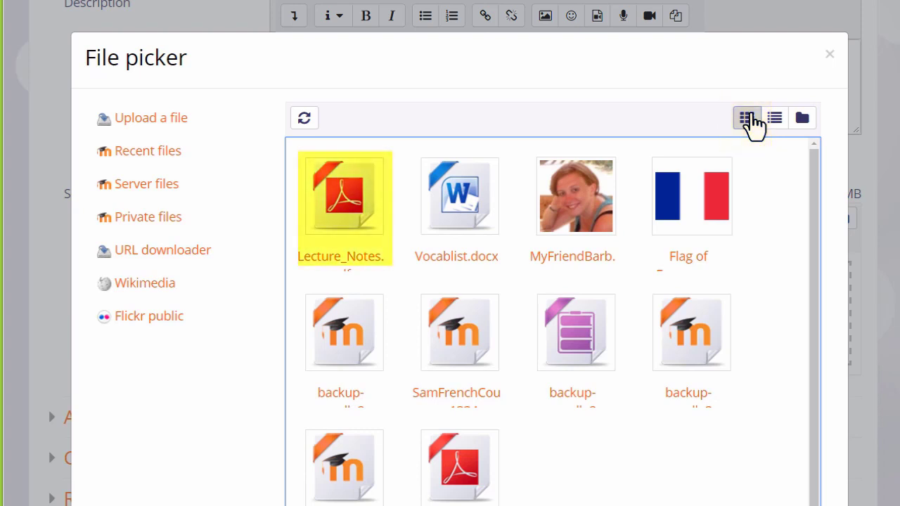
left_click(458, 195)
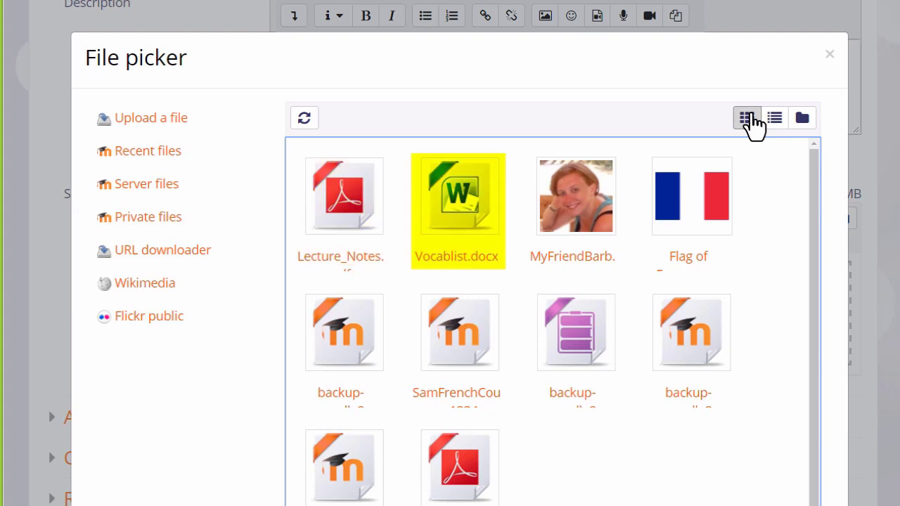